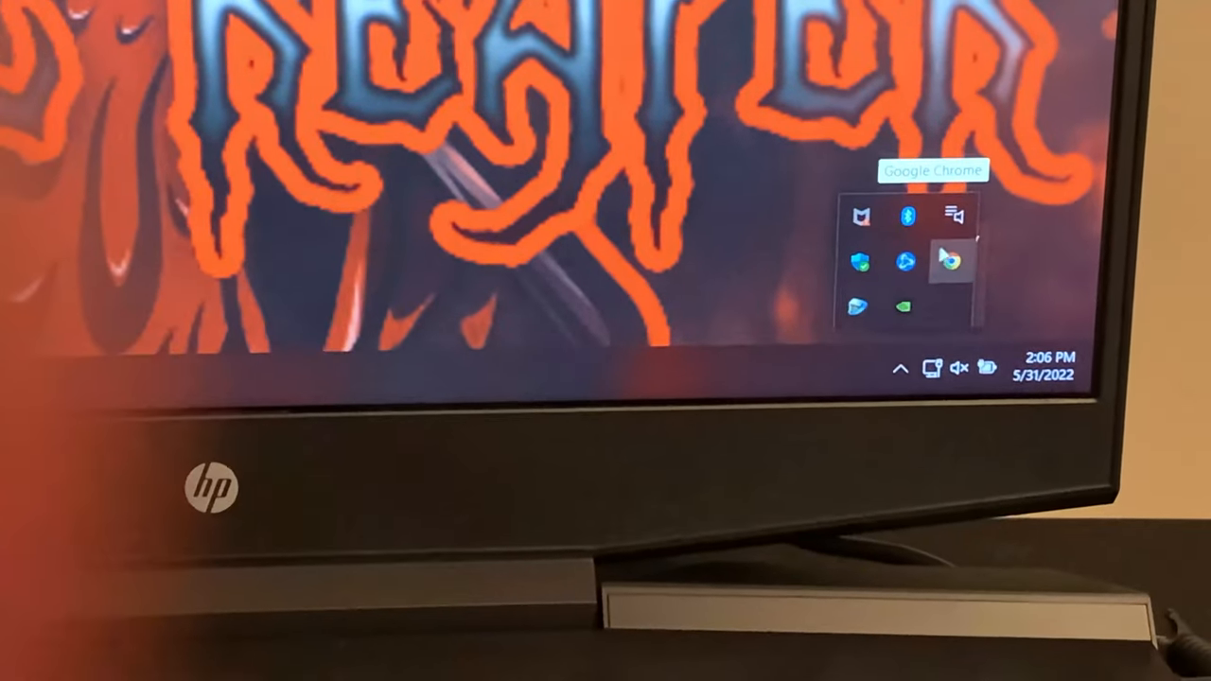
Bring up the Battle.net launcher from its tray icon, showing Warzone with Play.
{"action": "right_click", "coordinate": [949, 257]}
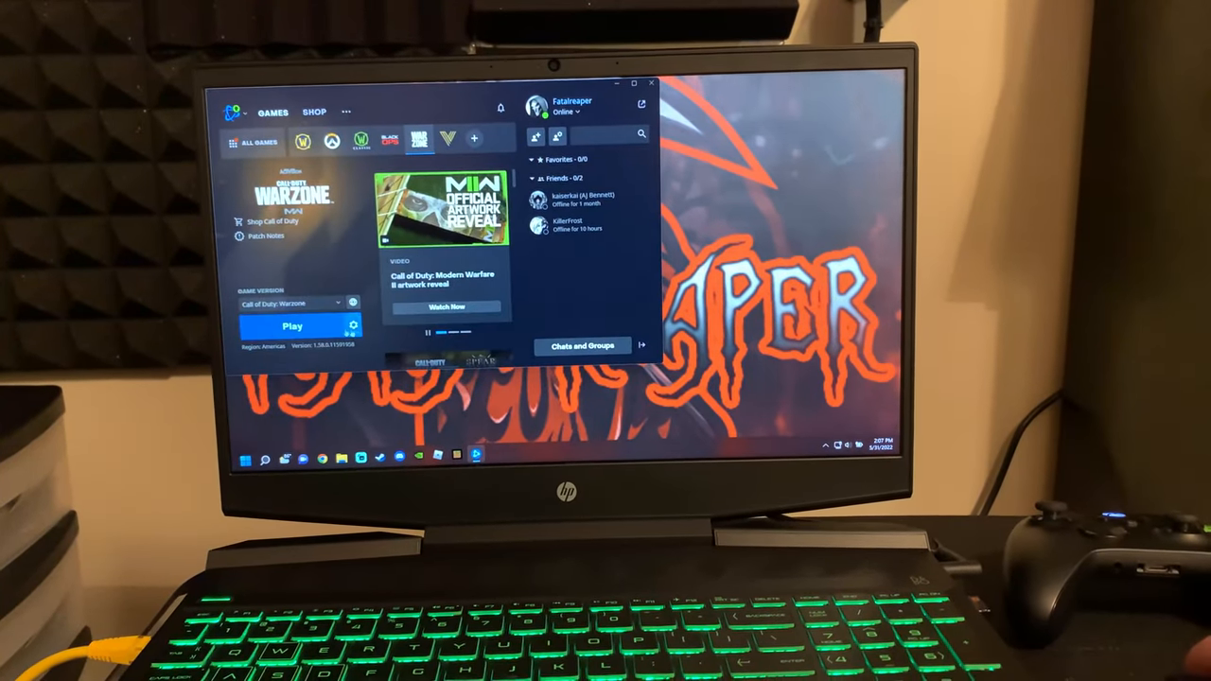
{"action": "left_click", "coordinate": [292, 325]}
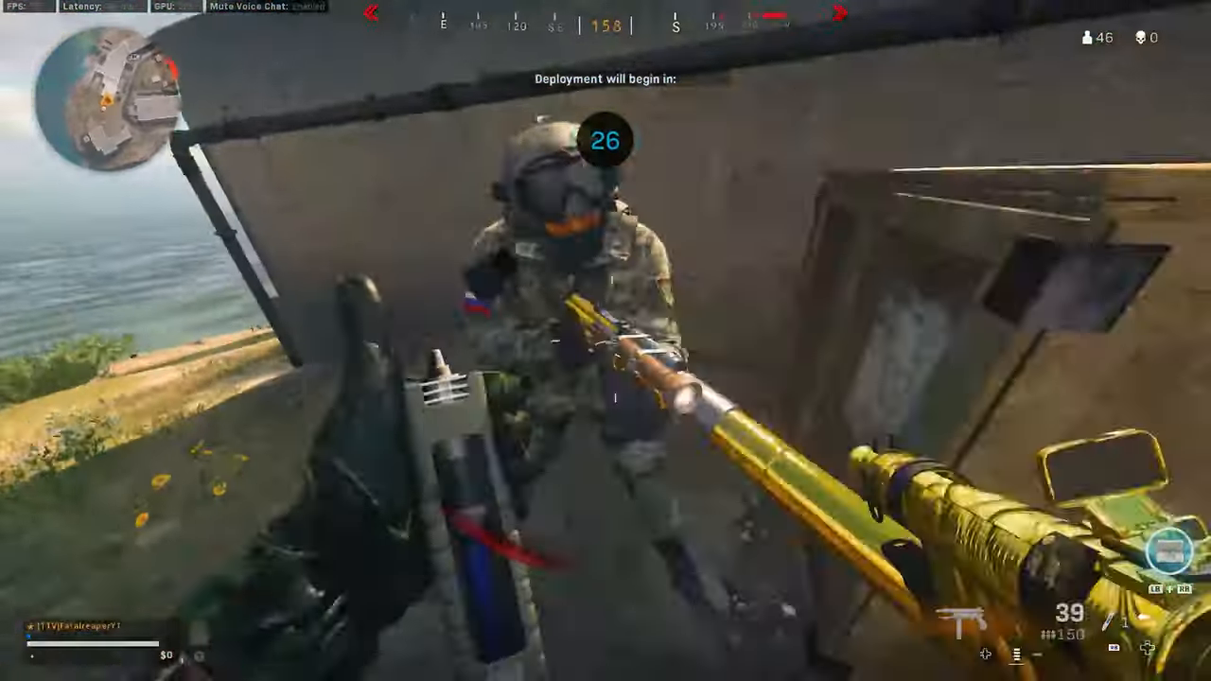
{"action": "mouse_move", "coordinate": [605, 341]}
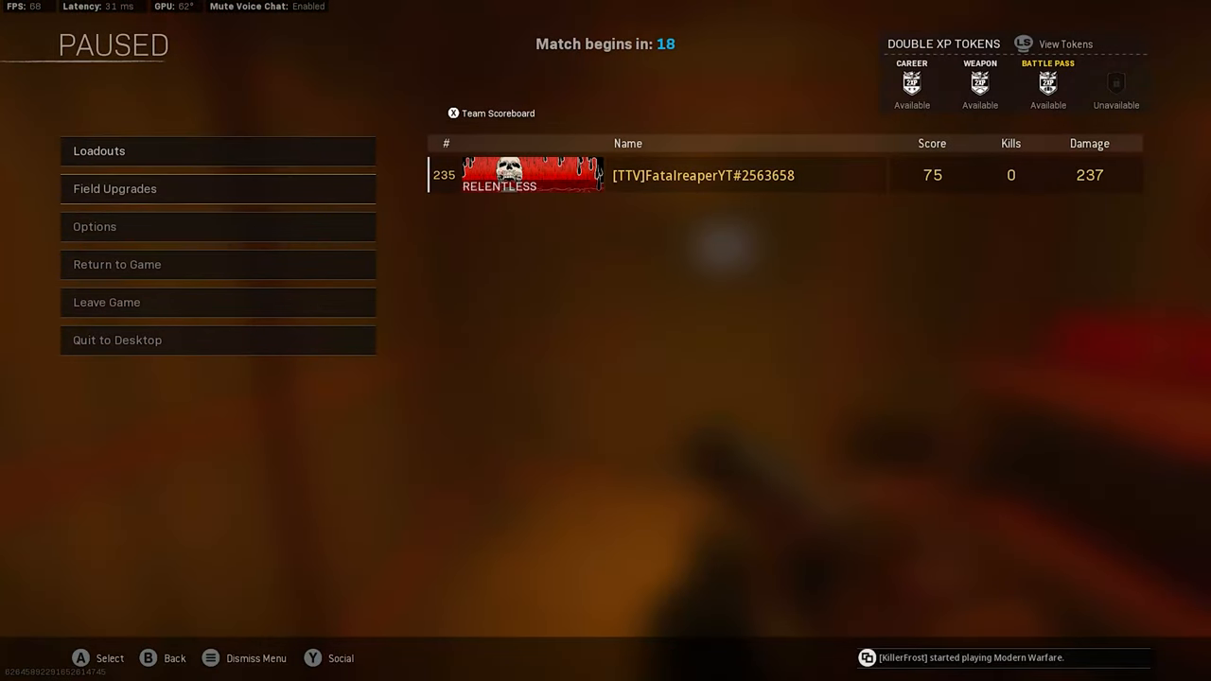
Browse the graphics settings, expanding advanced render resolution, then back out to the pause menu.
{"action": "left_click", "coordinate": [95, 227]}
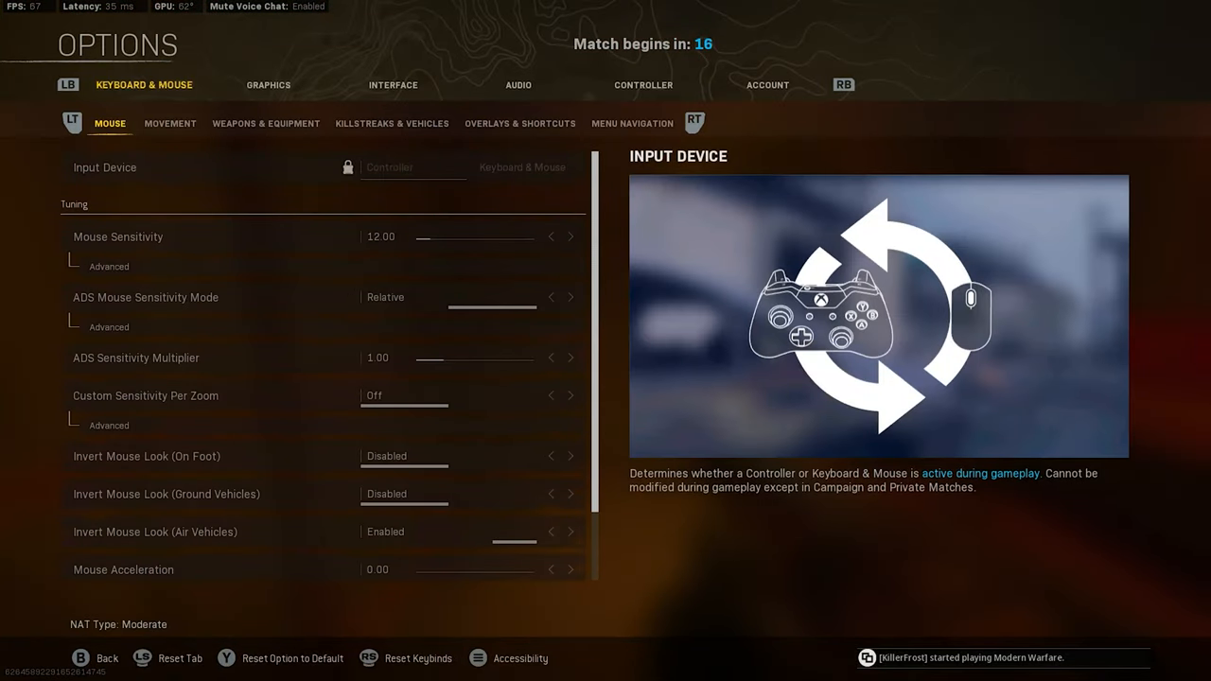
{"action": "left_click", "coordinate": [269, 85]}
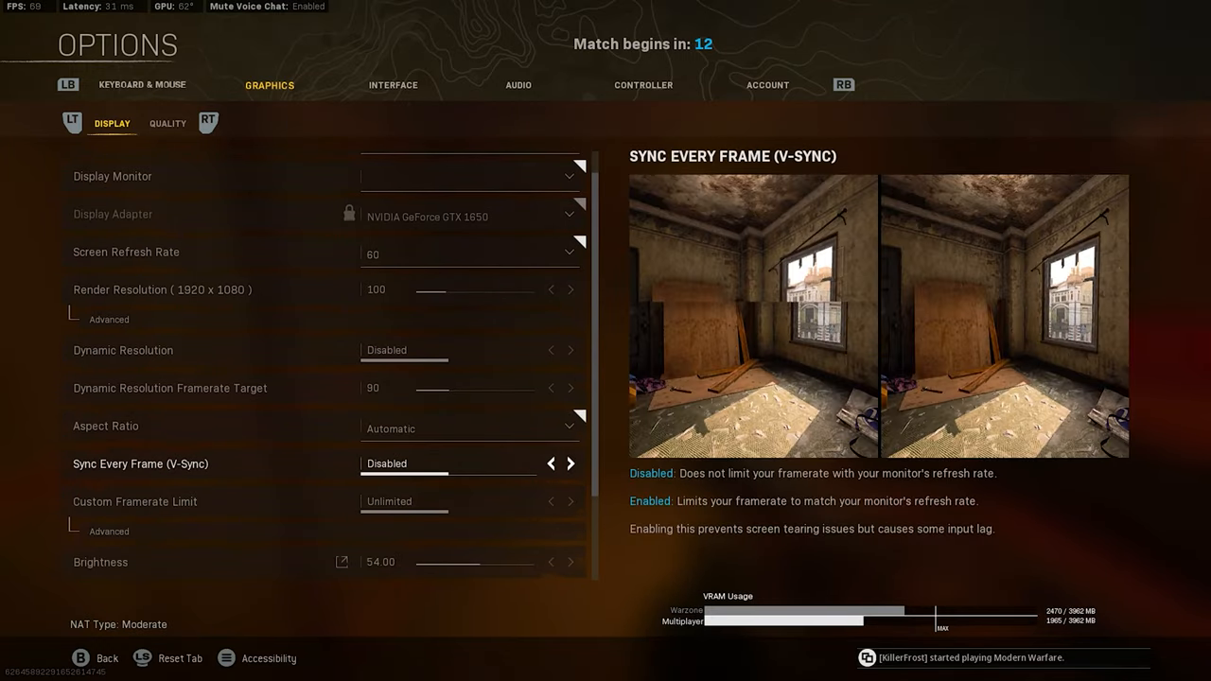
{"action": "left_click", "coordinate": [110, 318]}
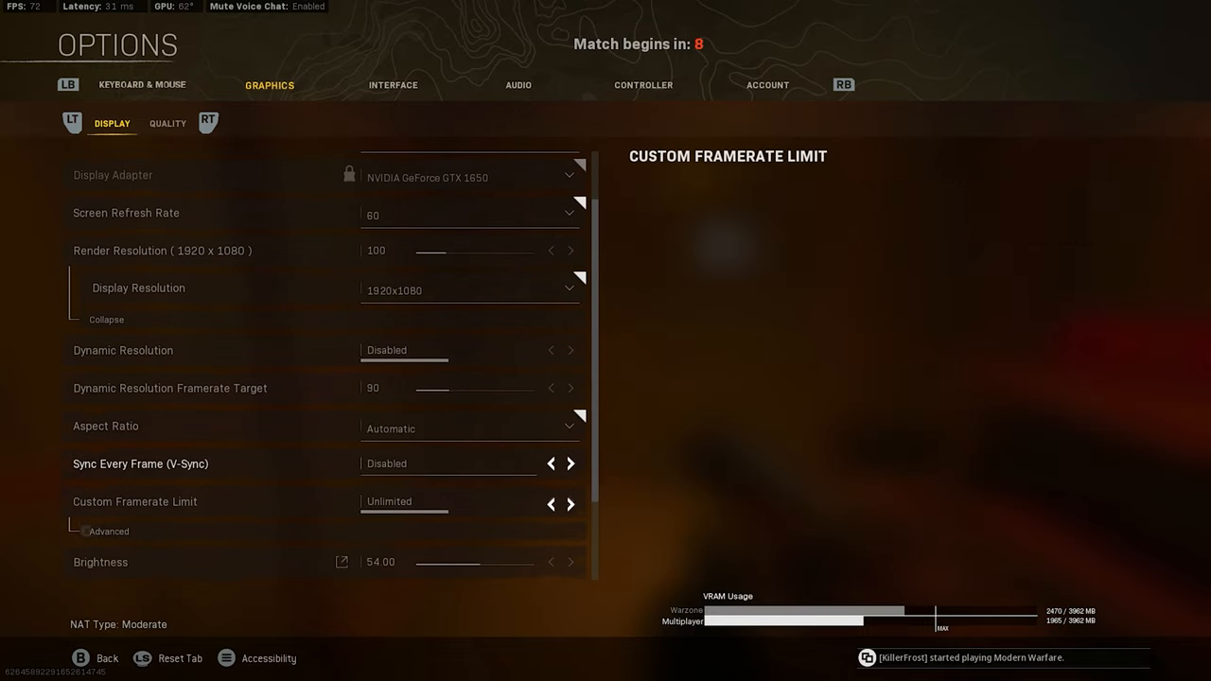
{"action": "left_click", "coordinate": [570, 504]}
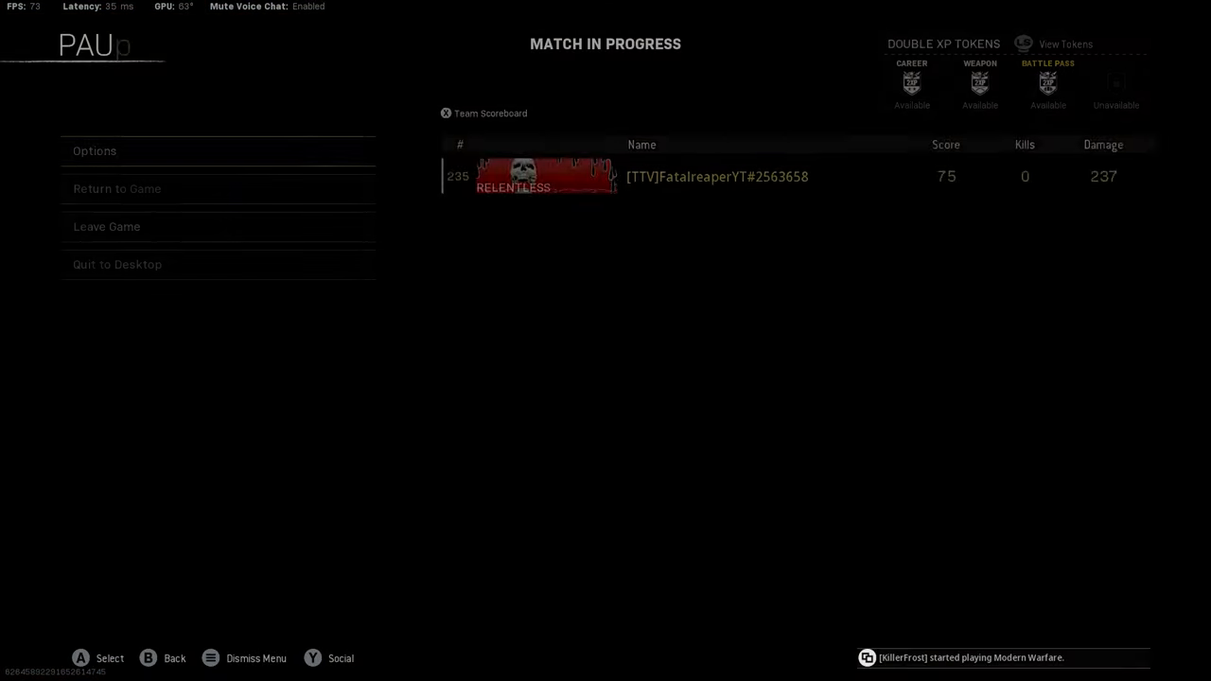
Set Sync Every Frame (V-Sync) to Enabled in Display graphics and apply the settings.
{"action": "left_click", "coordinate": [94, 151]}
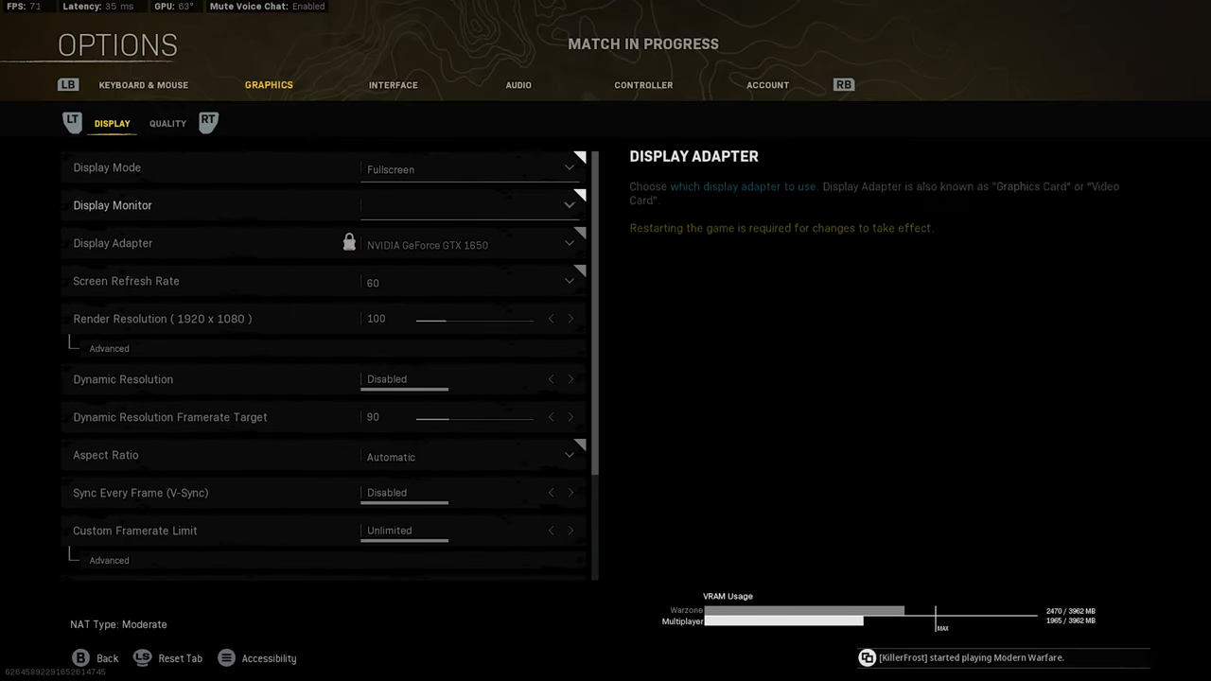
{"action": "left_click", "coordinate": [569, 464]}
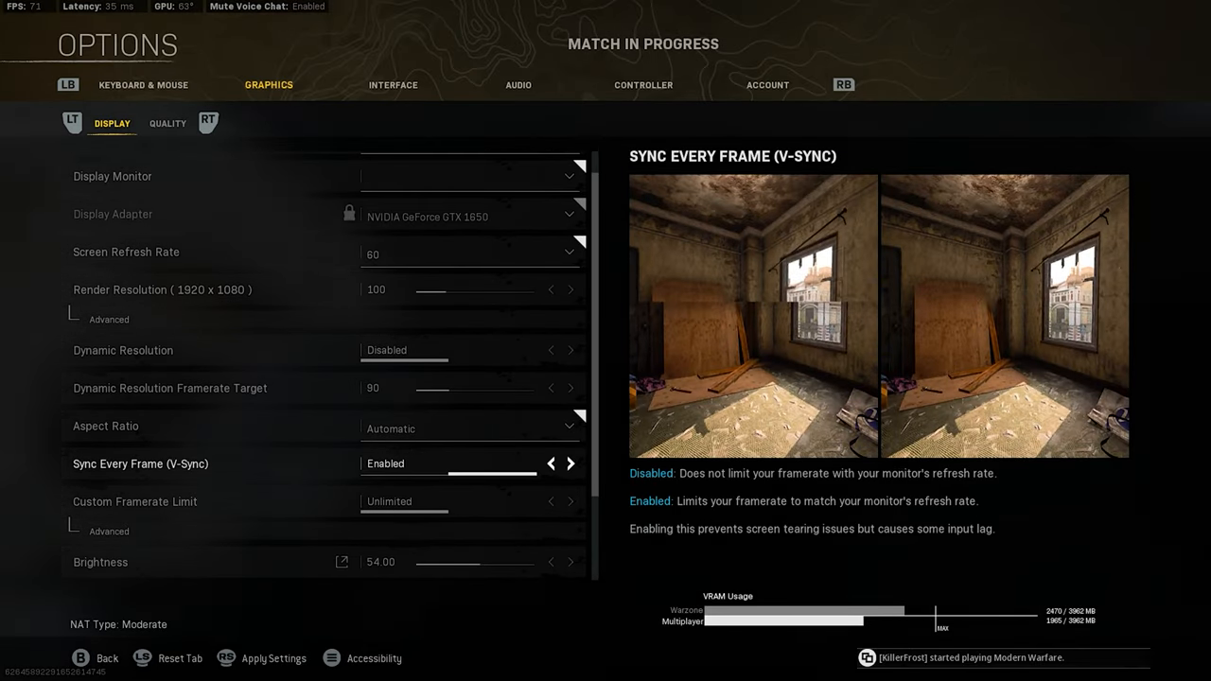
{"action": "left_click", "coordinate": [273, 659]}
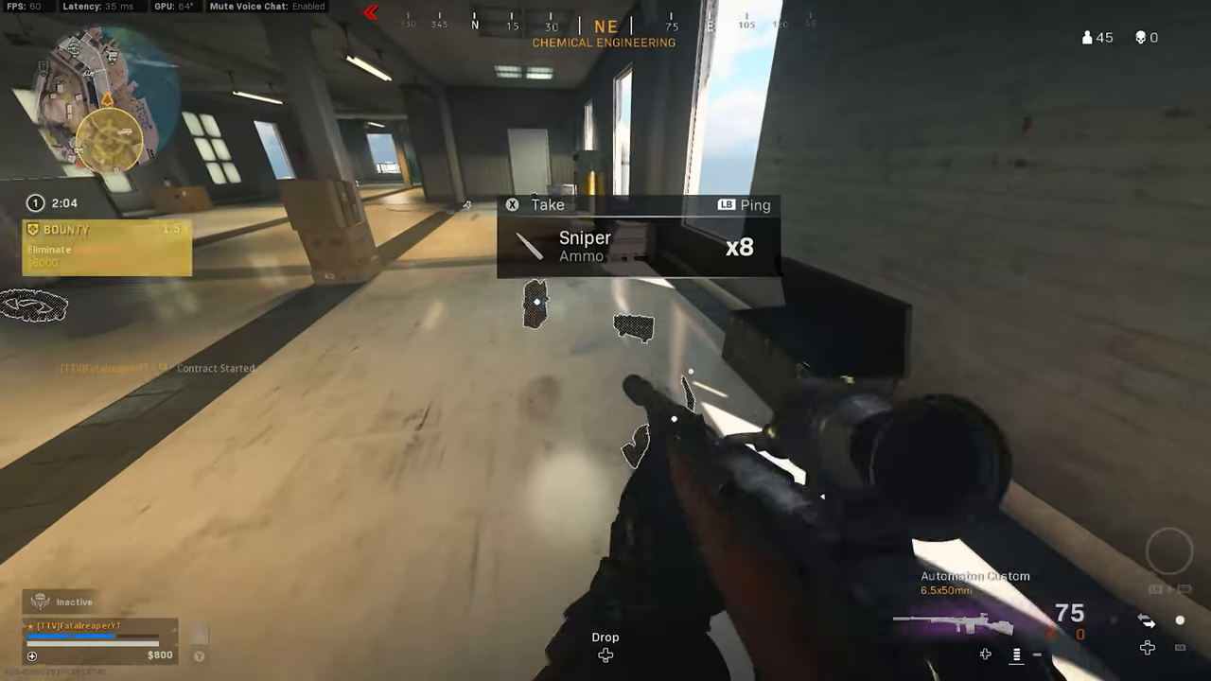
{"action": "mouse_move", "coordinate": [605, 341]}
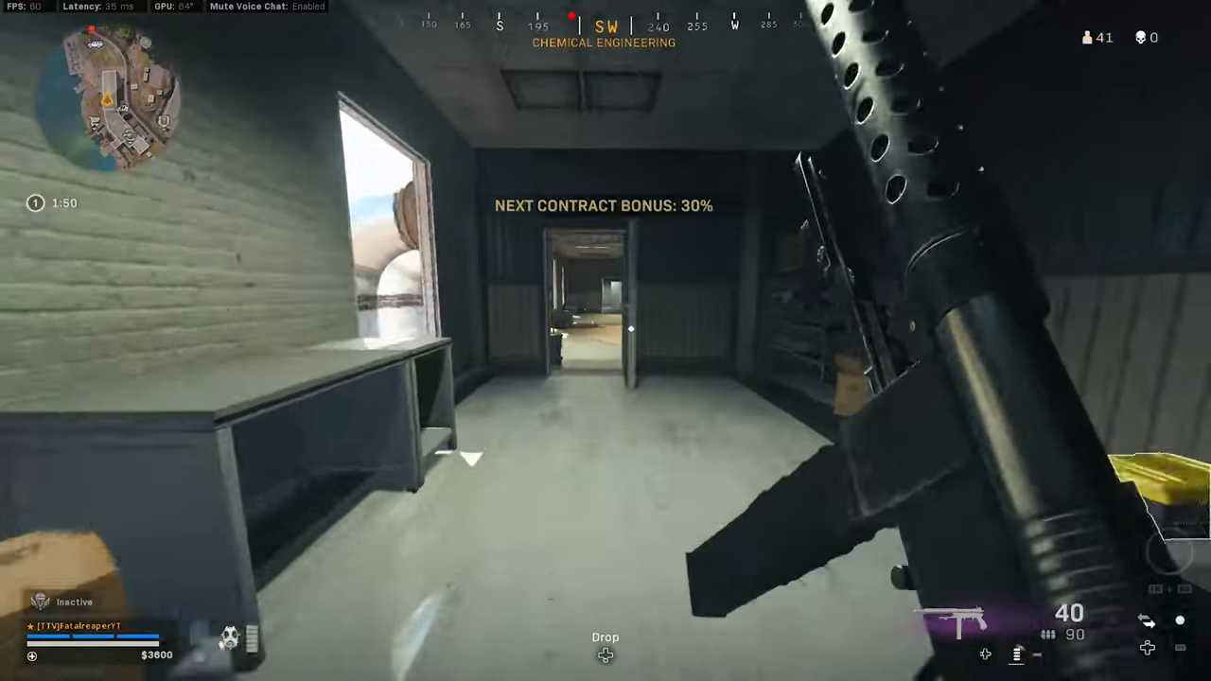
{"action": "mouse_move", "coordinate": [606, 340]}
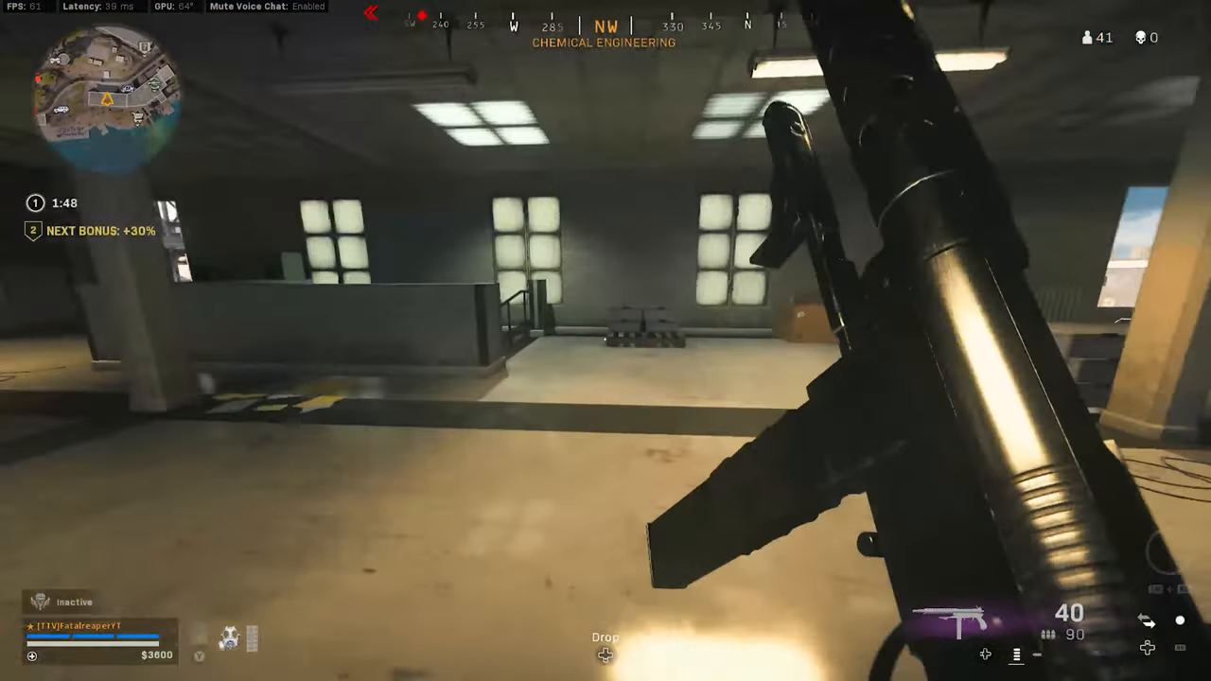
{"action": "mouse_move", "coordinate": [605, 341]}
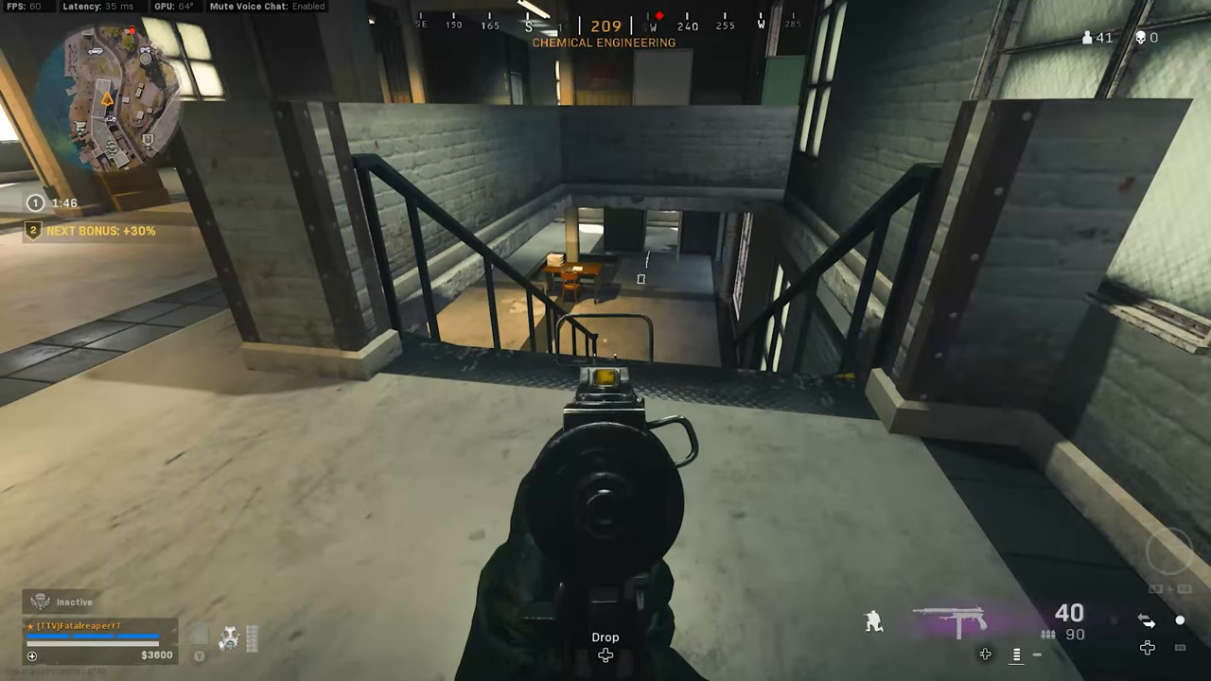